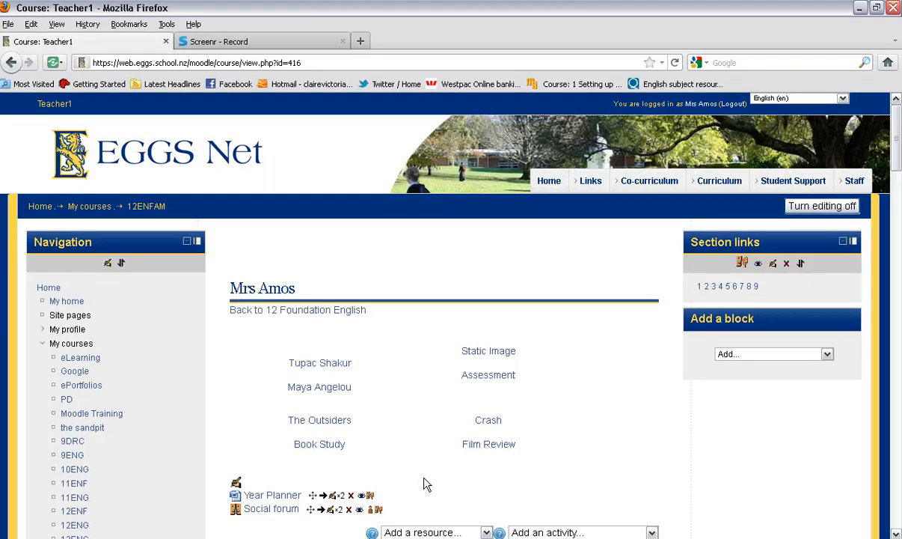
mouse_move(438, 473)
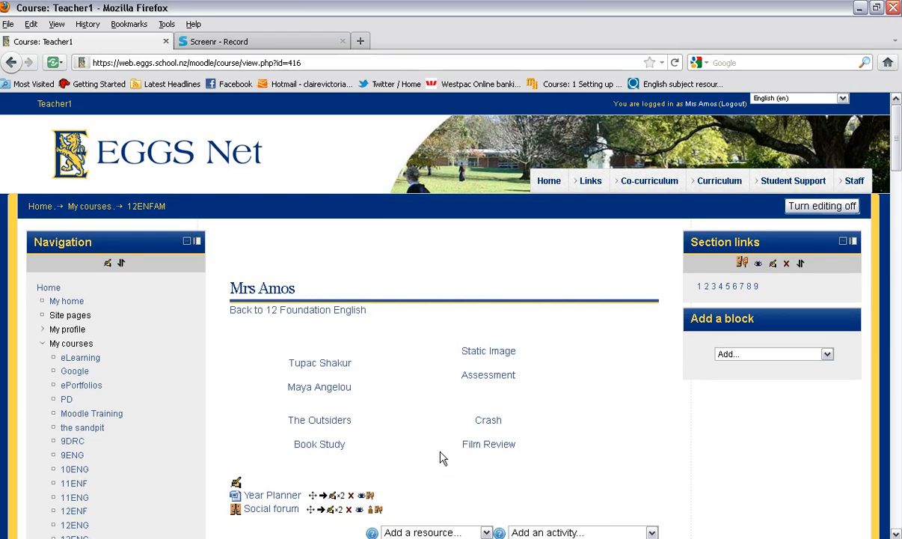
mouse_move(721, 119)
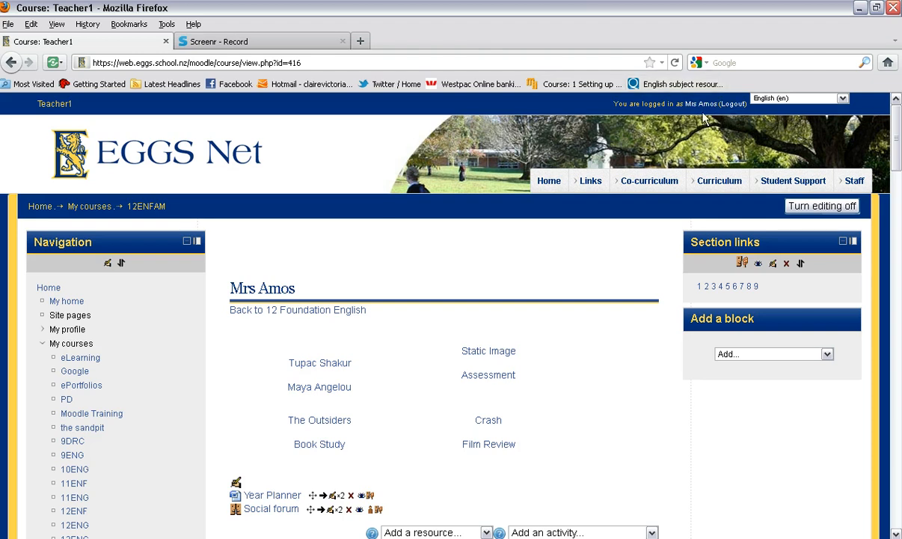
mouse_move(75, 524)
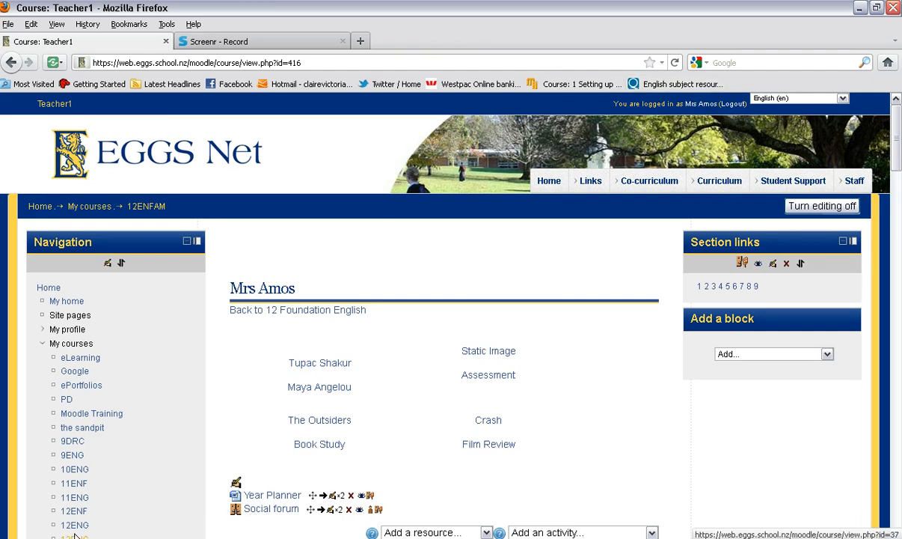
mouse_move(81, 524)
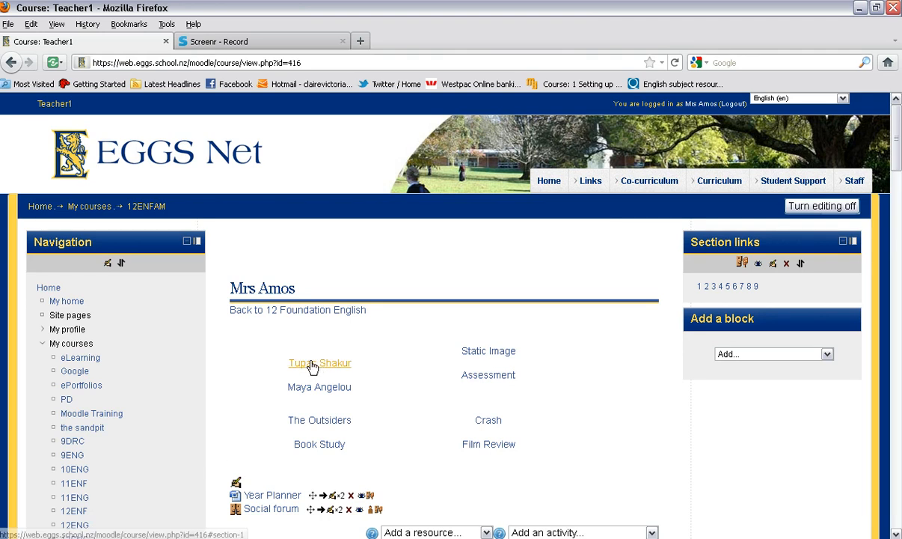
mouse_move(382, 379)
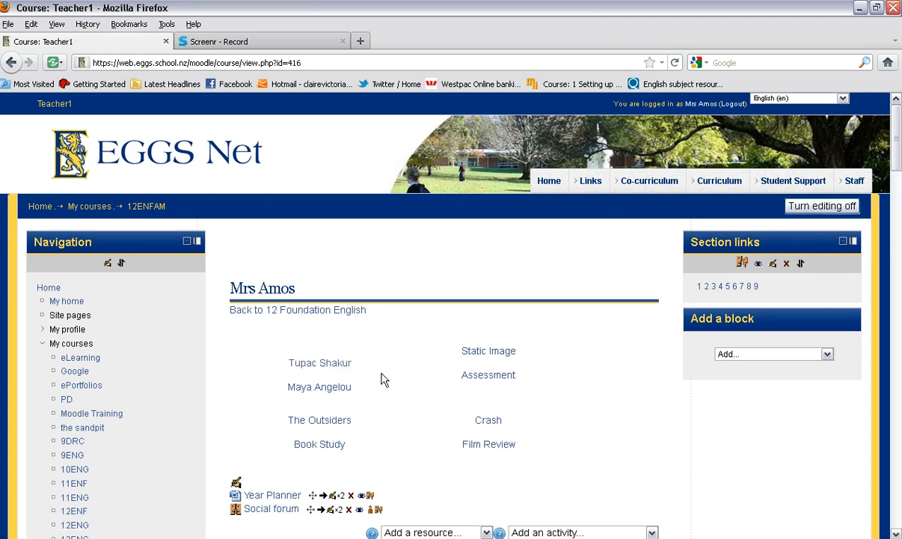
mouse_move(427, 378)
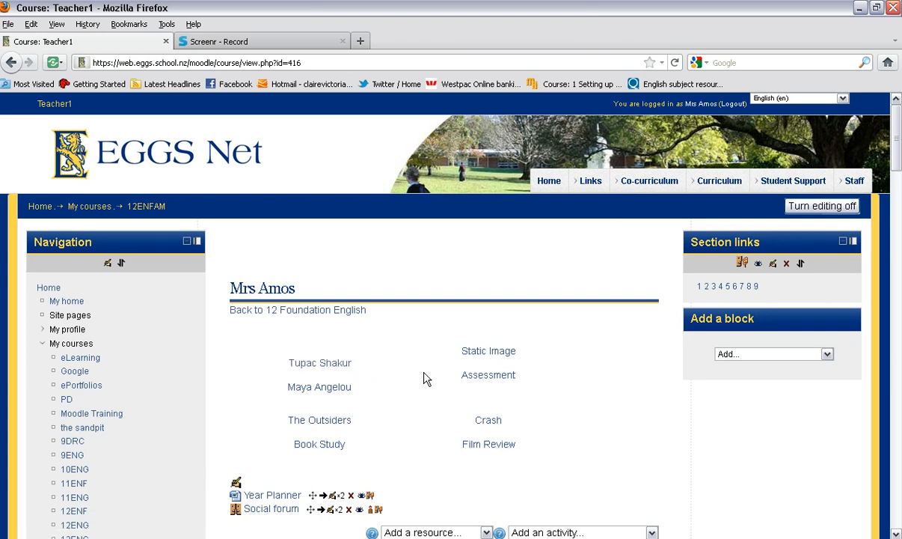
Toggle the Settings block, then open Course administration > Users > Enrolled users
left_click(792, 180)
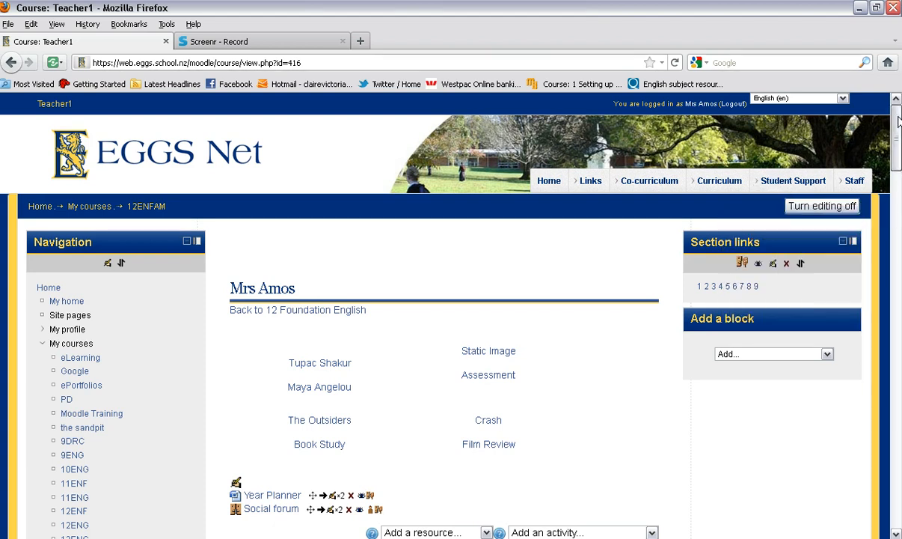
scroll("down", 3)
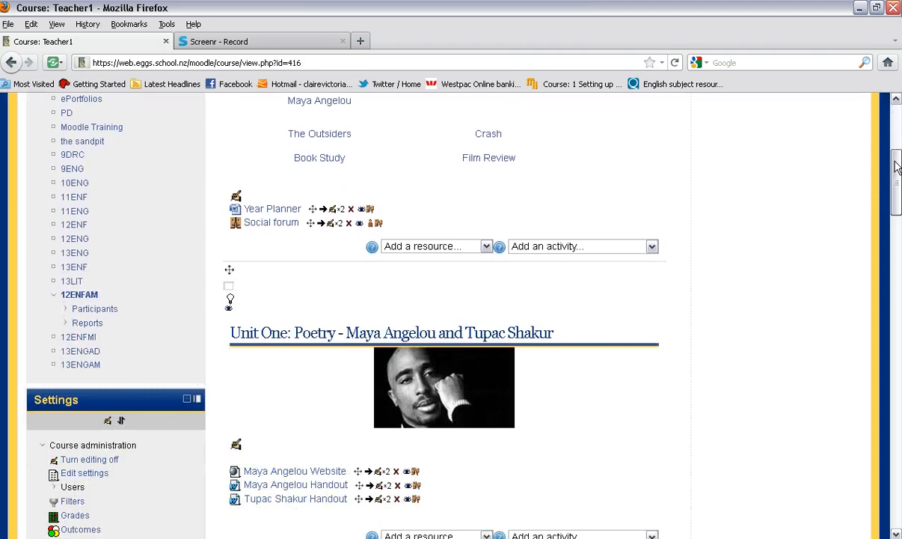
scroll("down", 3)
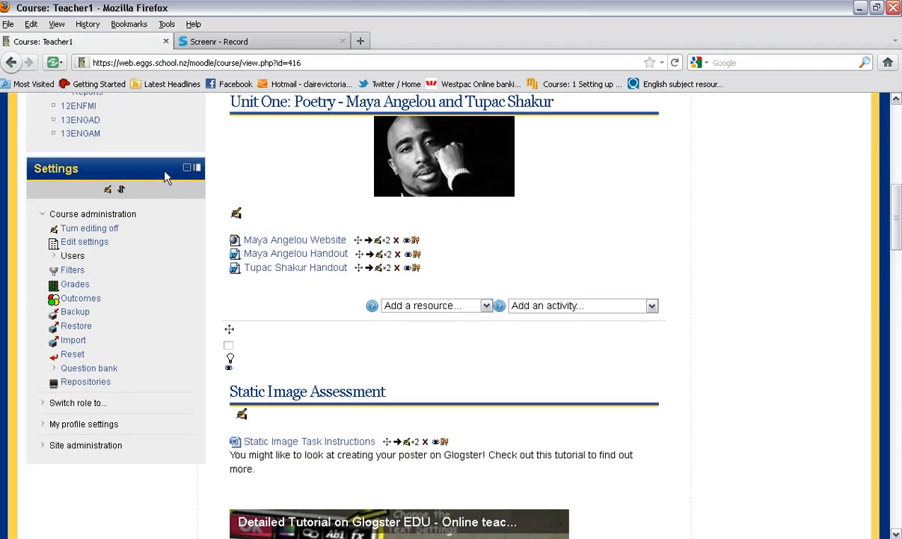
mouse_move(197, 168)
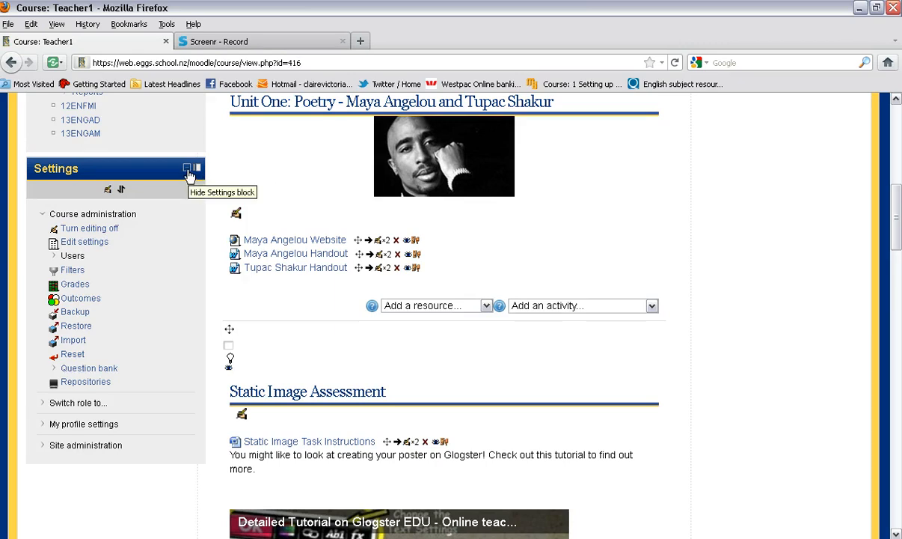
left_click(189, 169)
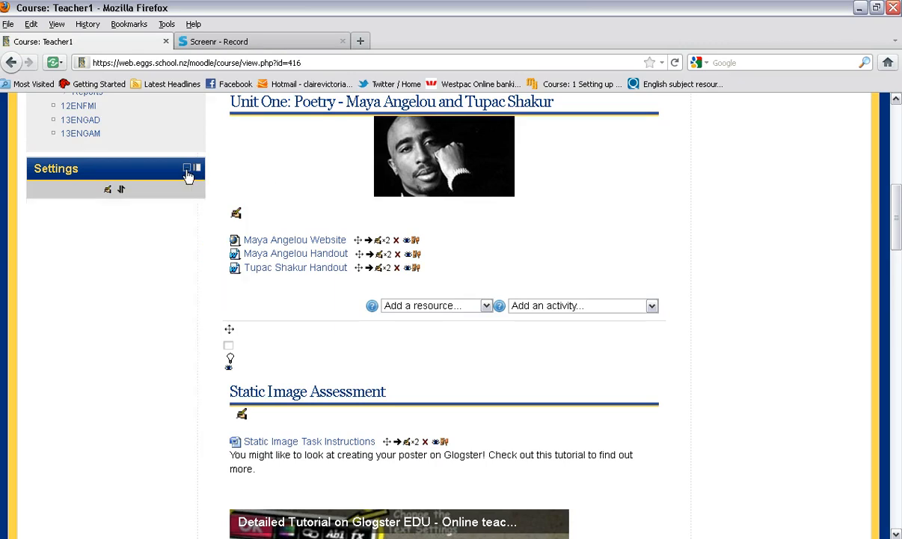
mouse_move(190, 170)
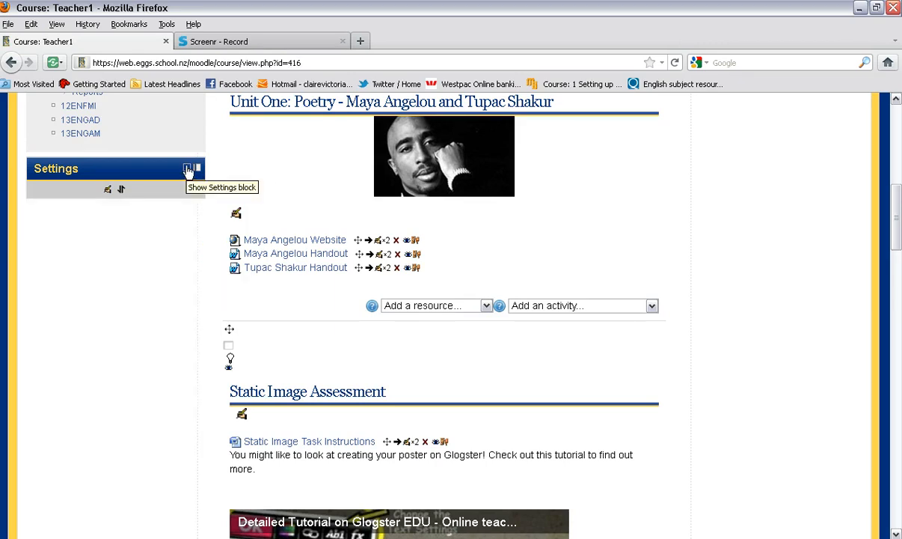
left_click(189, 170)
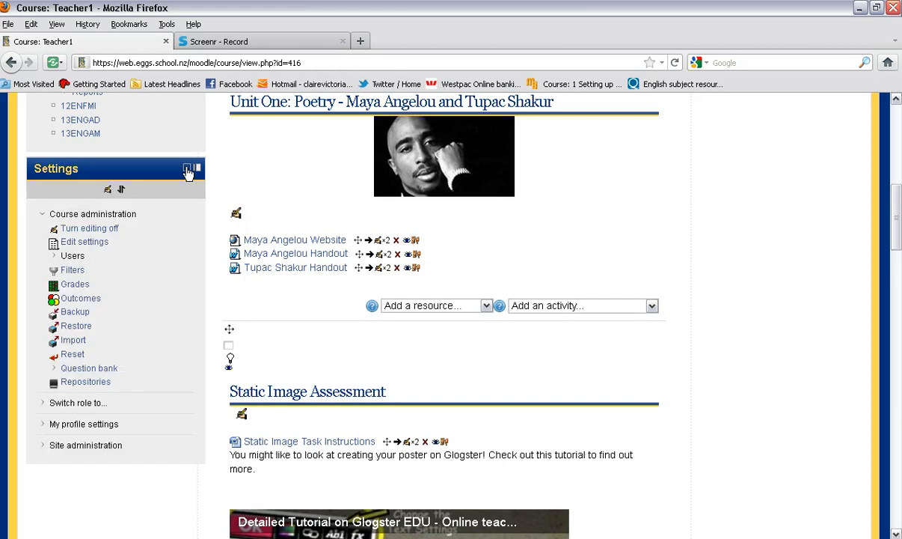
mouse_move(189, 171)
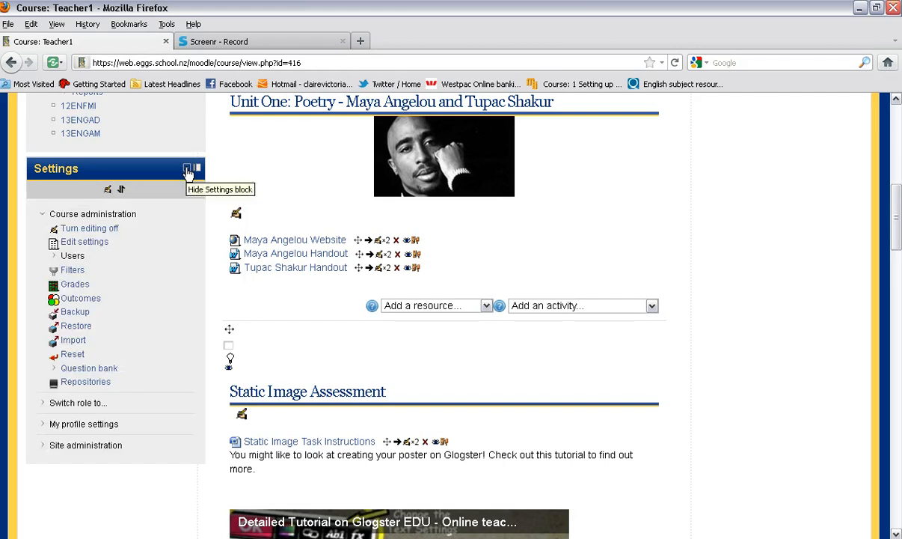
mouse_move(170, 235)
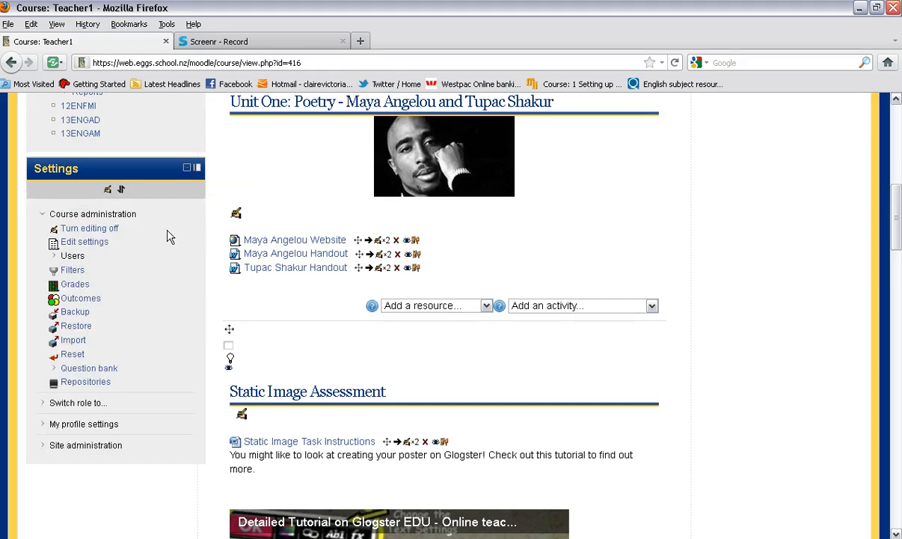
mouse_move(79, 262)
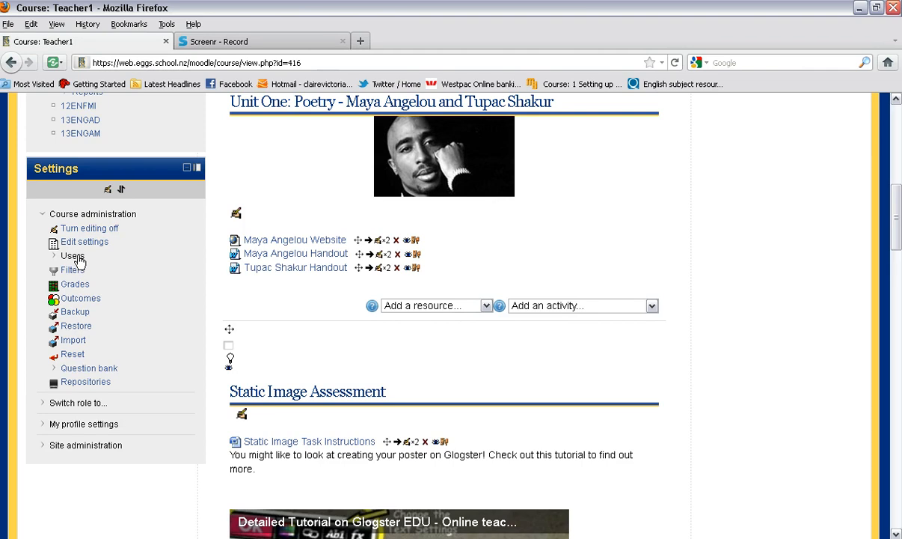
left_click(73, 256)
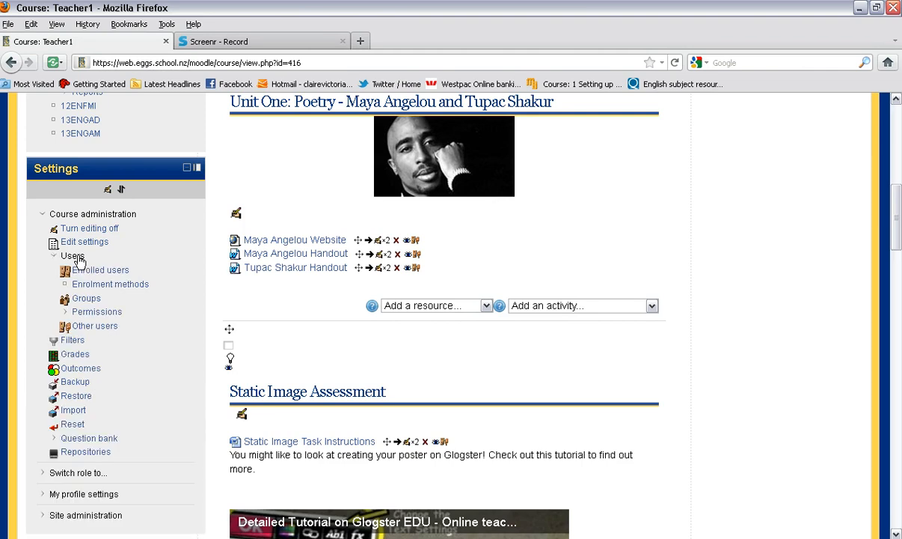
mouse_move(99, 270)
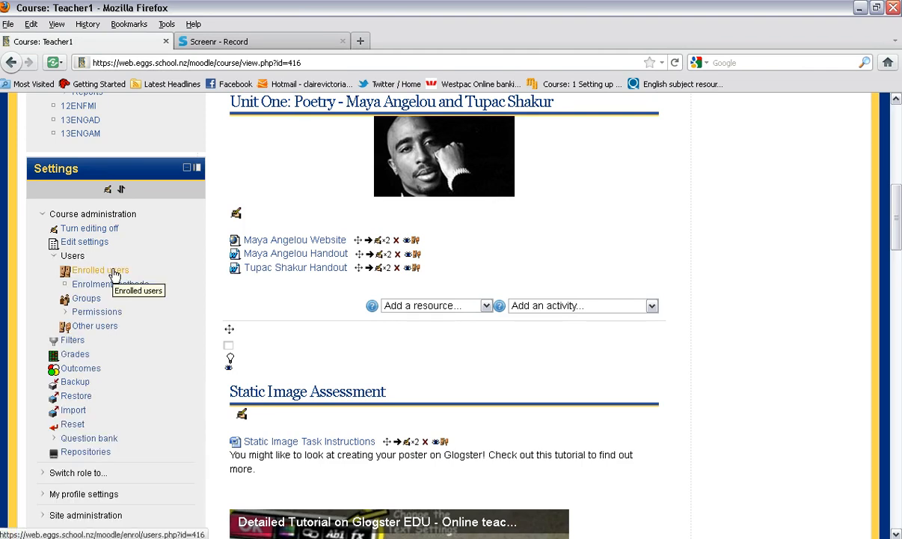
left_click(101, 270)
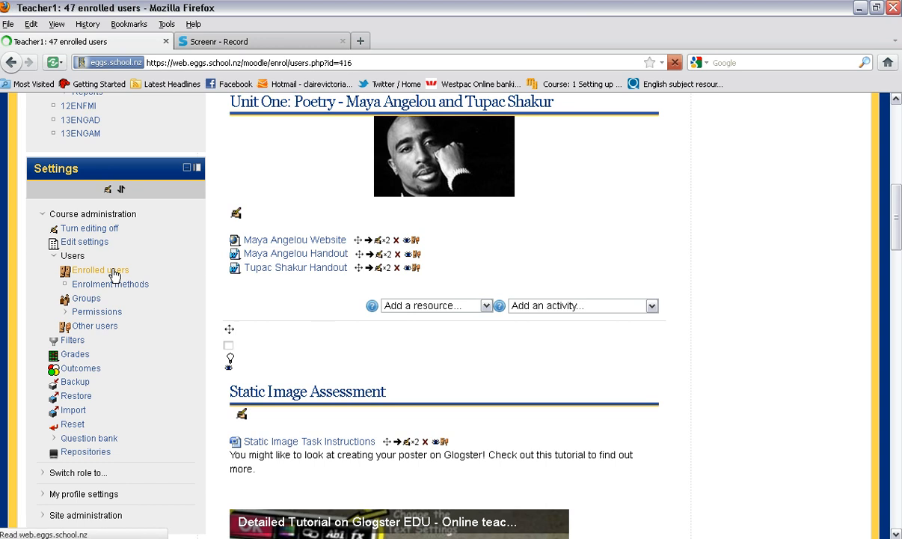
left_click(100, 270)
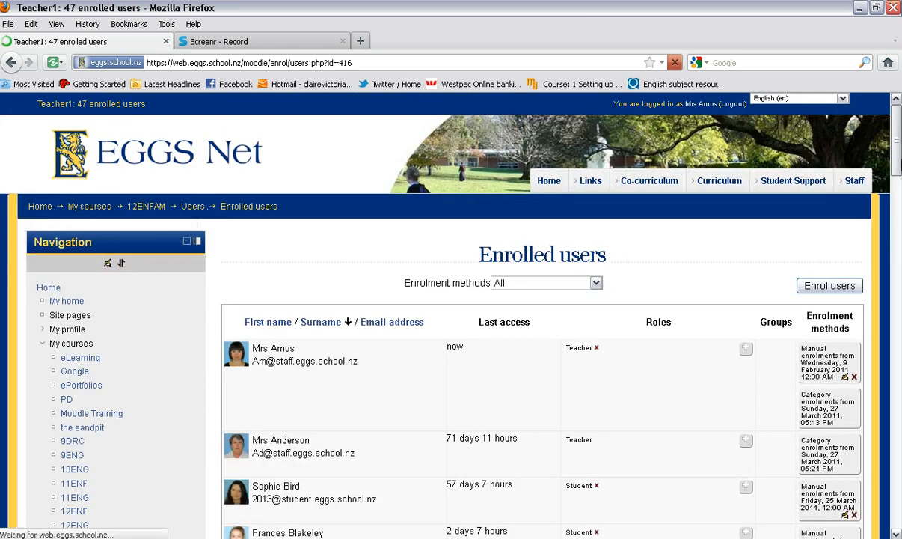
scroll("down", 3)
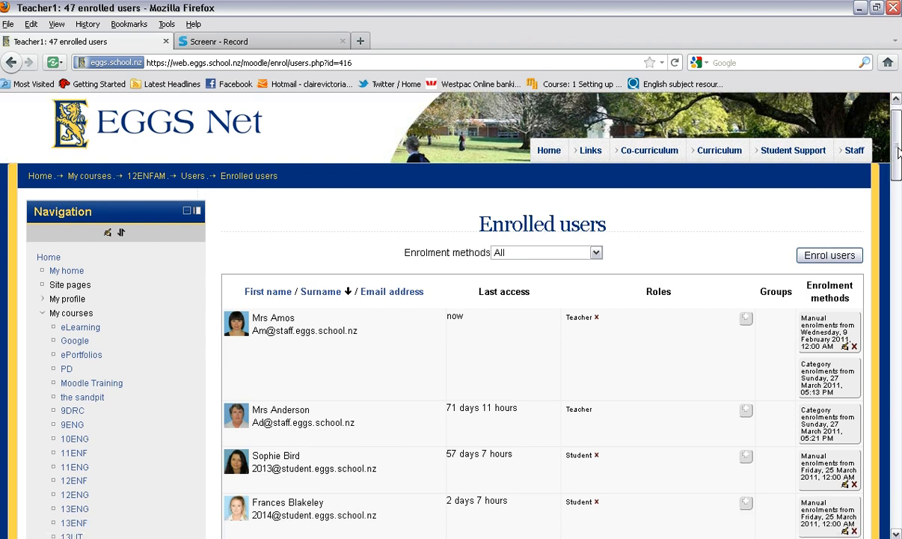
scroll("down", 3)
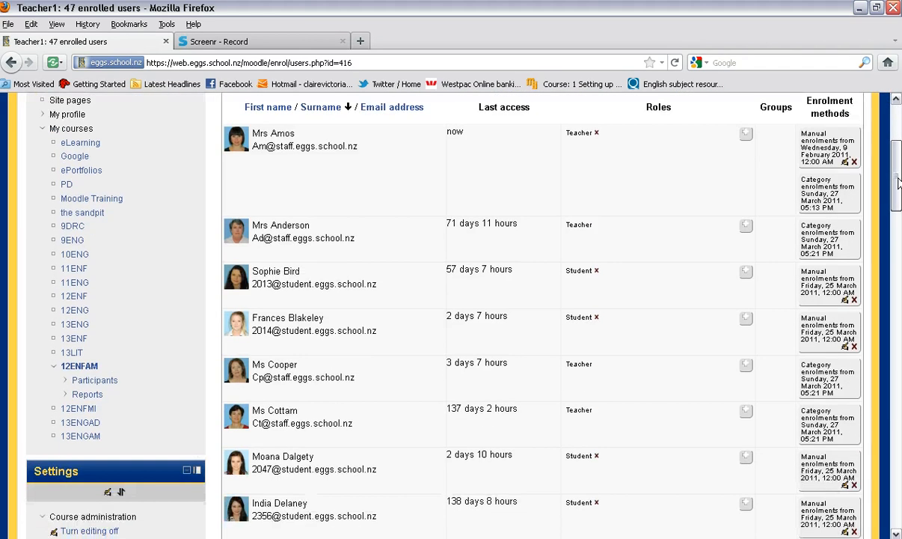
scroll("down", 3)
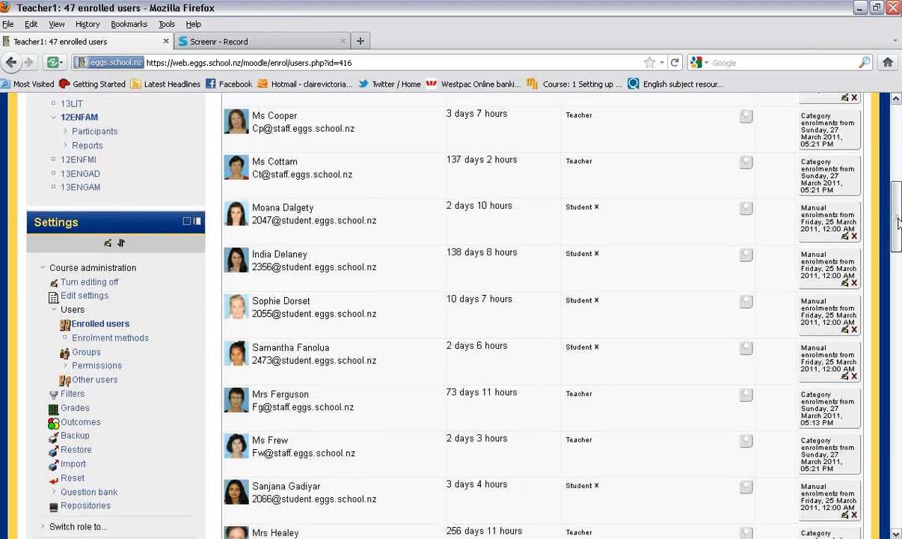
scroll("up", 3)
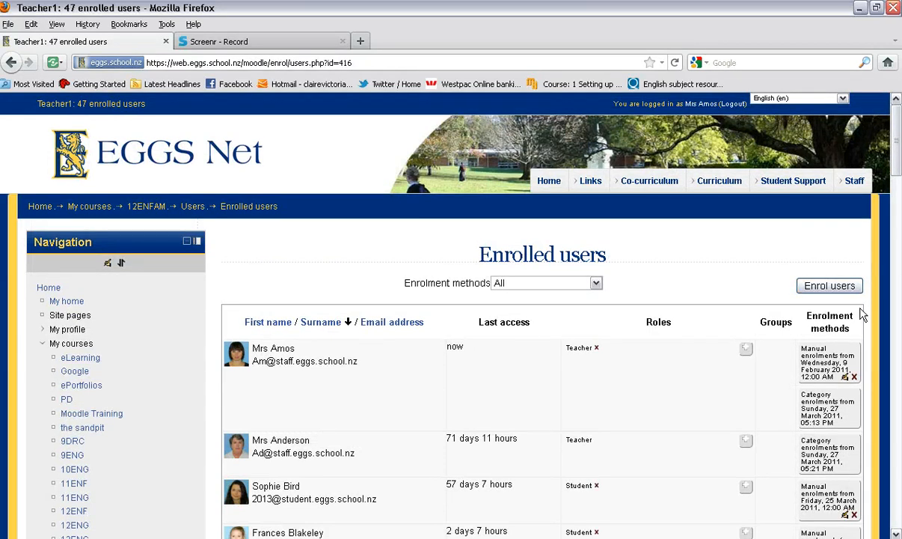
mouse_move(827, 301)
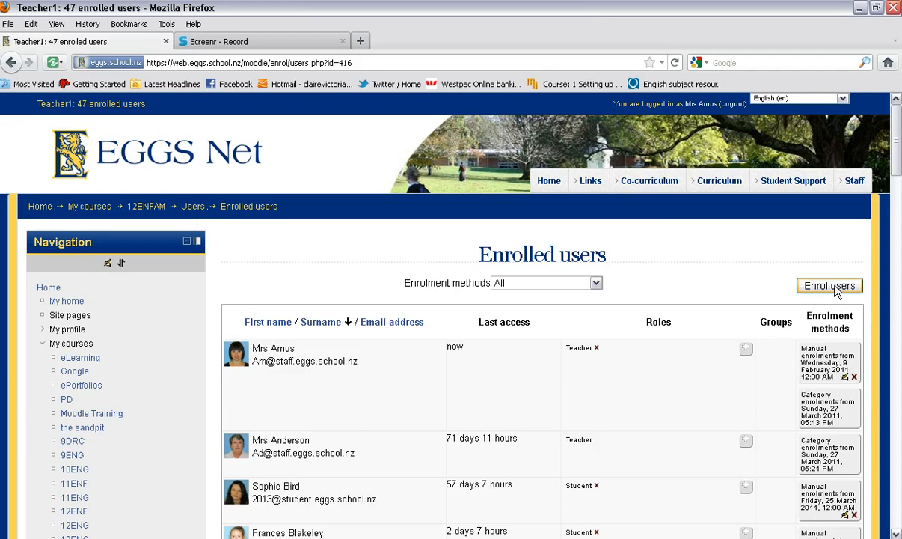
left_click(828, 286)
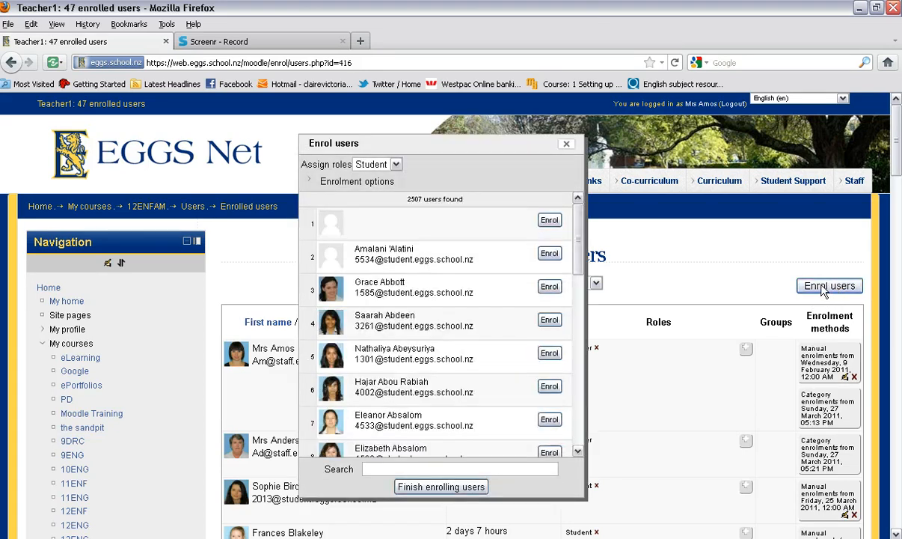
mouse_move(669, 258)
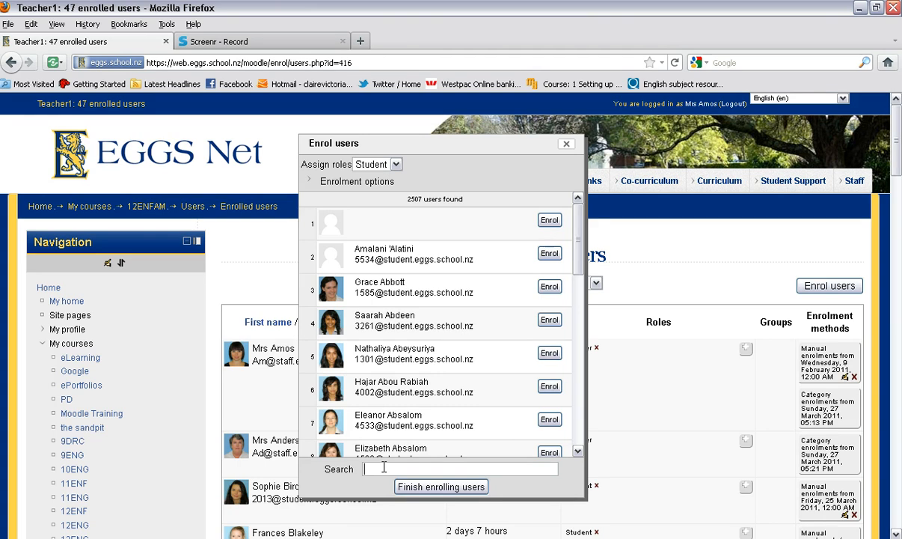
mouse_move(398, 467)
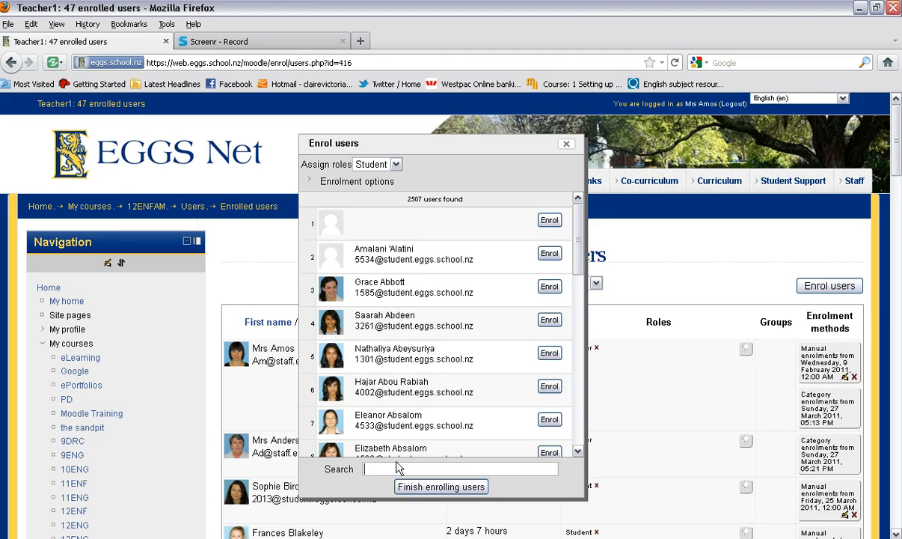
type("ann")
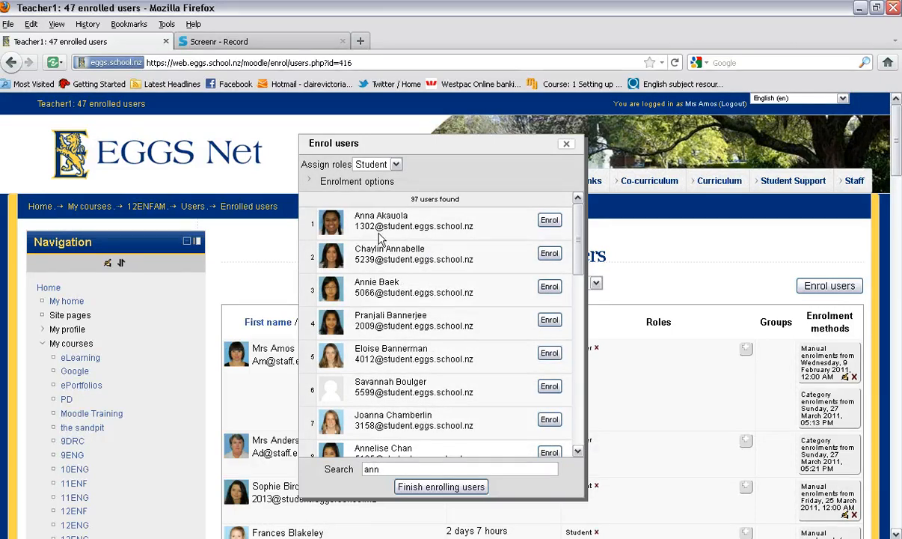
mouse_move(422, 217)
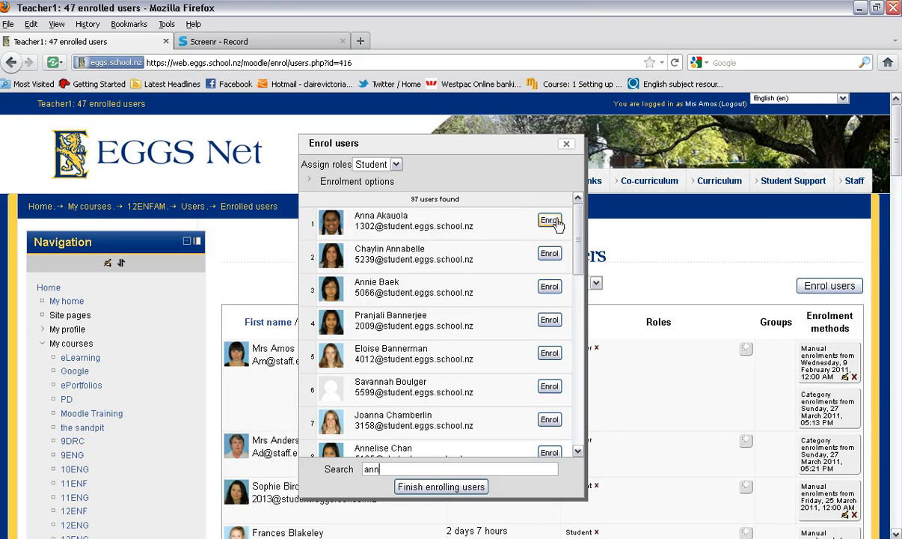
left_click(549, 220)
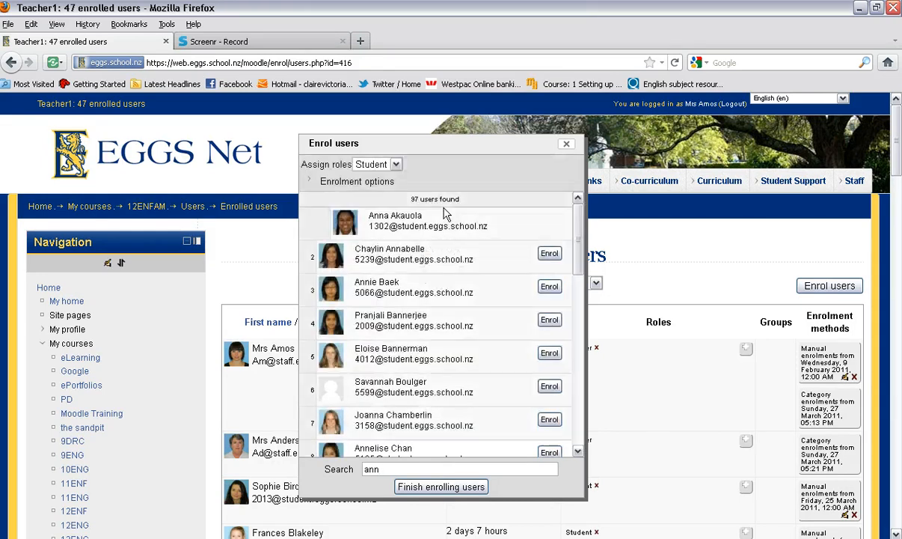
mouse_move(472, 199)
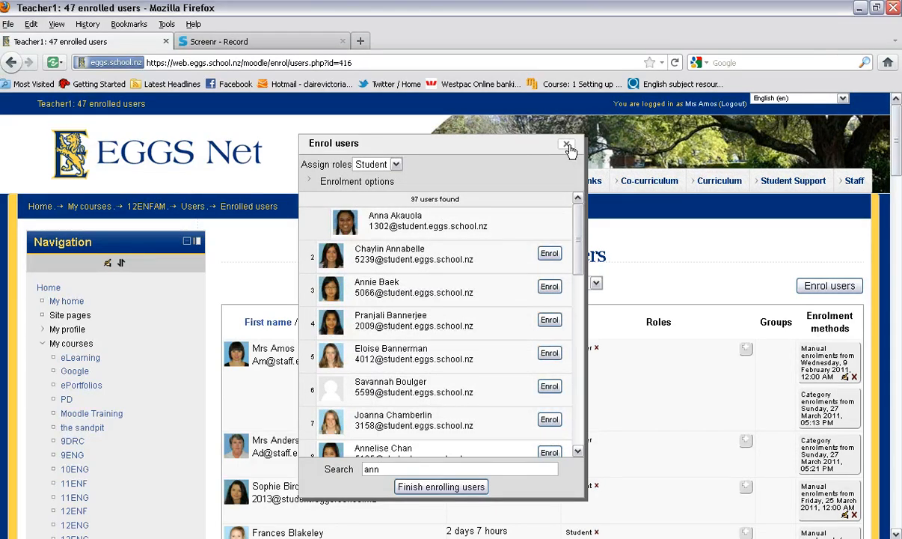
mouse_move(484, 469)
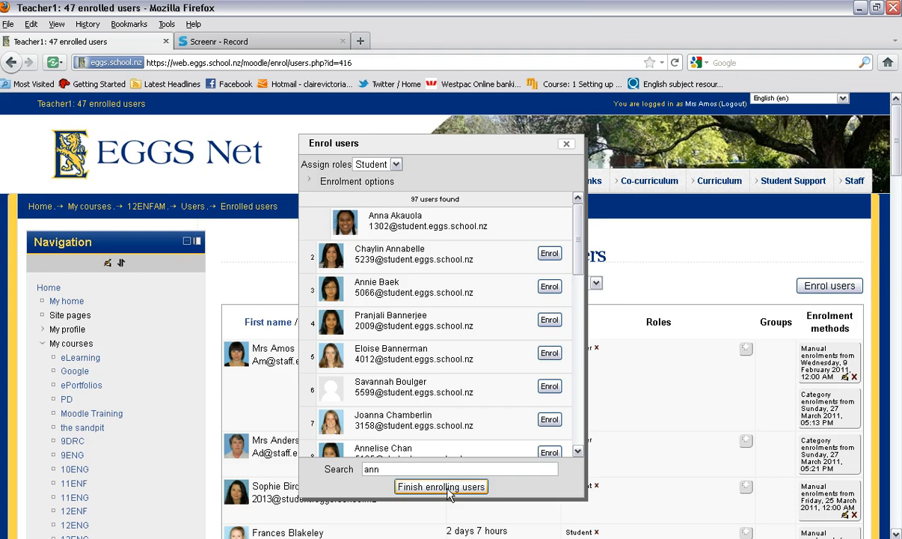
left_click(440, 486)
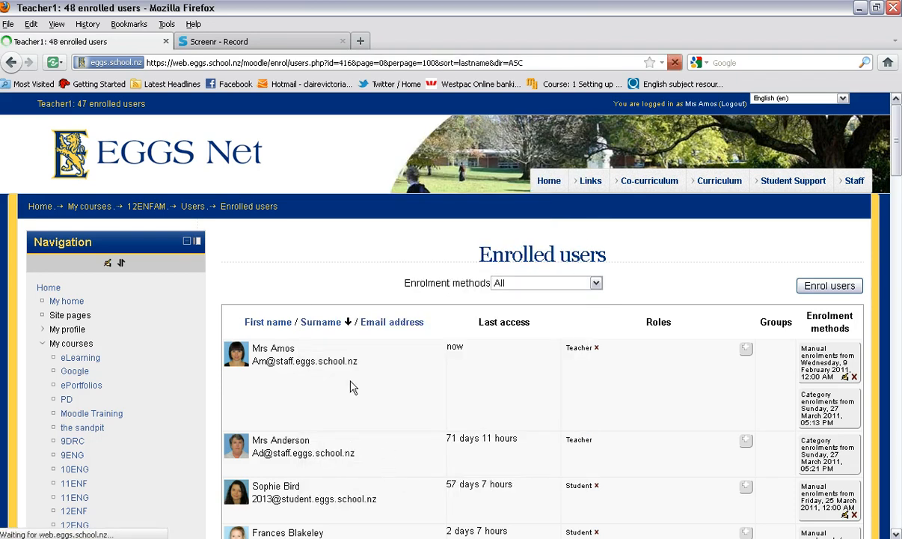
scroll("down", 3)
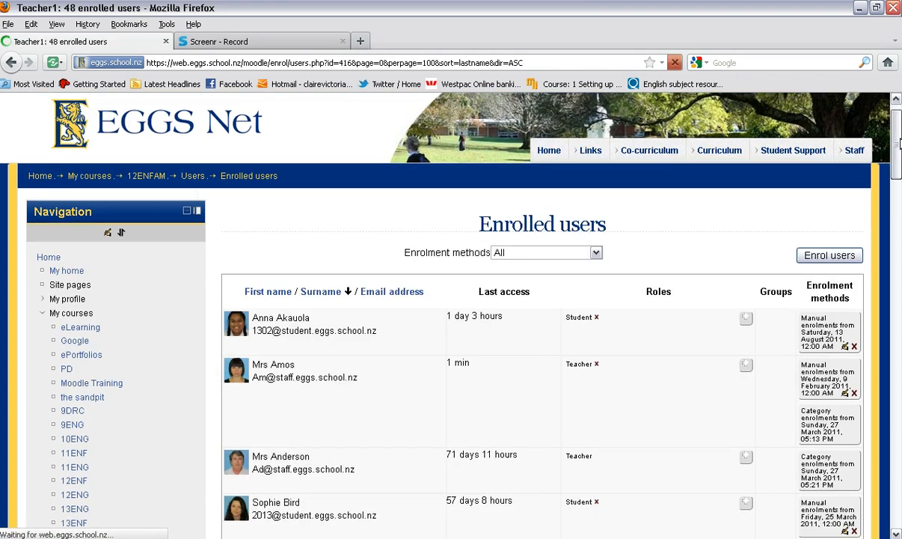
scroll("down", 3)
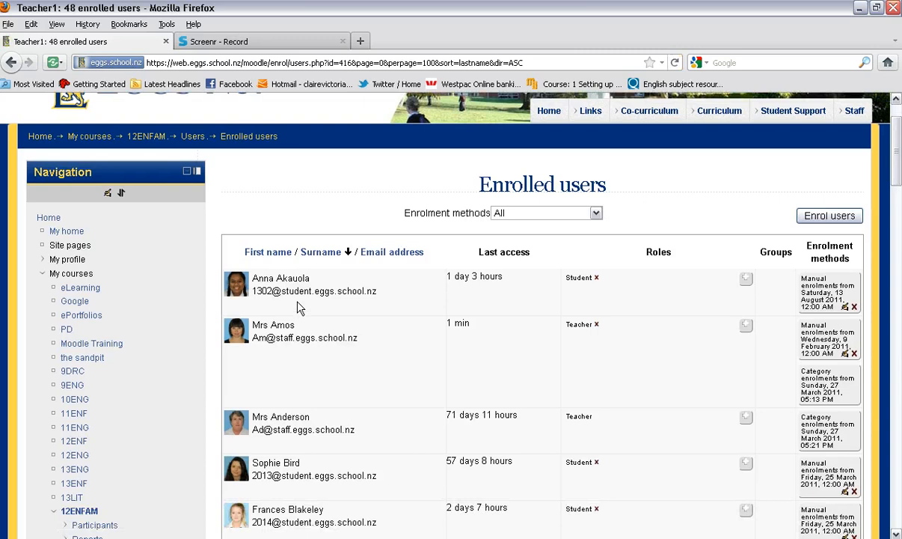
mouse_move(781, 284)
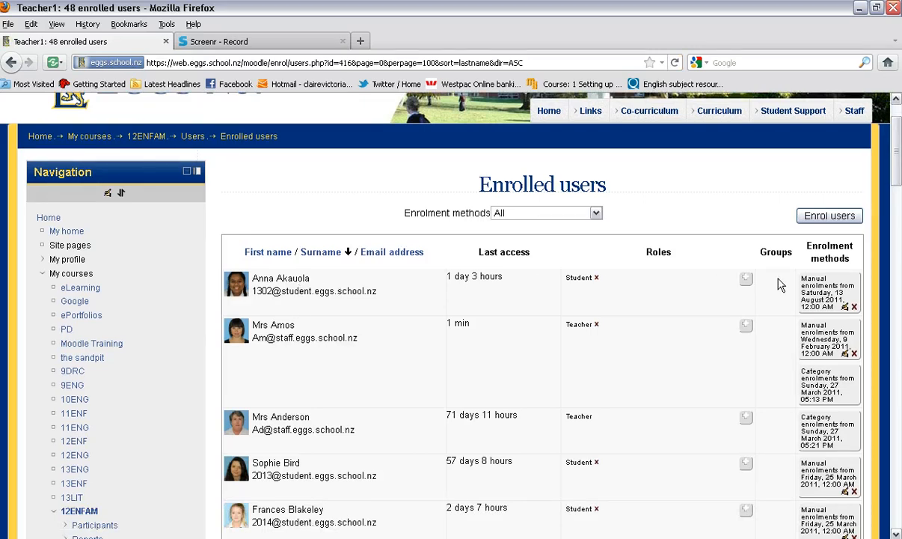
mouse_move(688, 279)
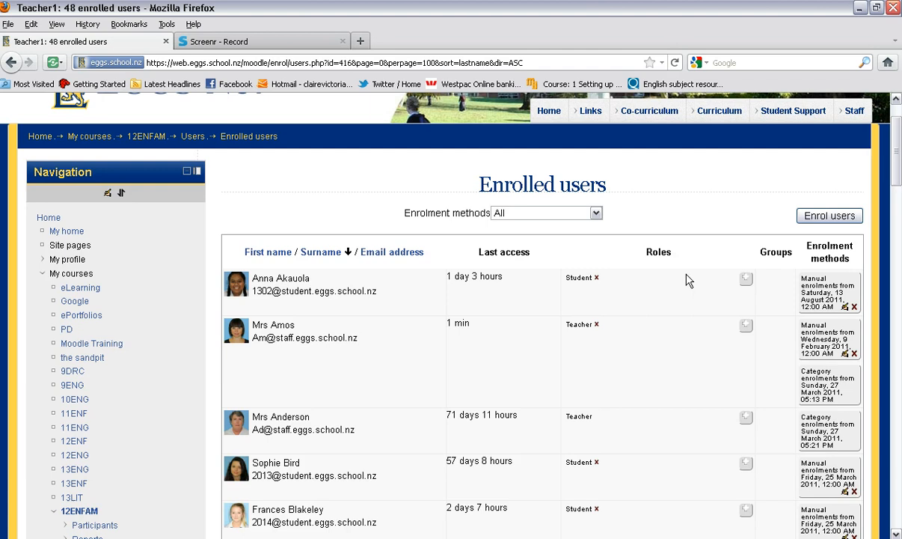
mouse_move(598, 279)
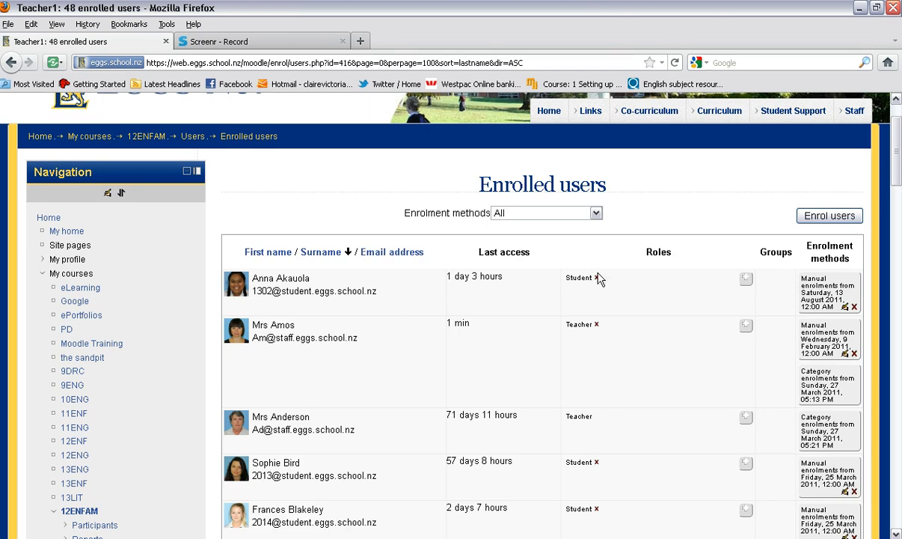
mouse_move(597, 279)
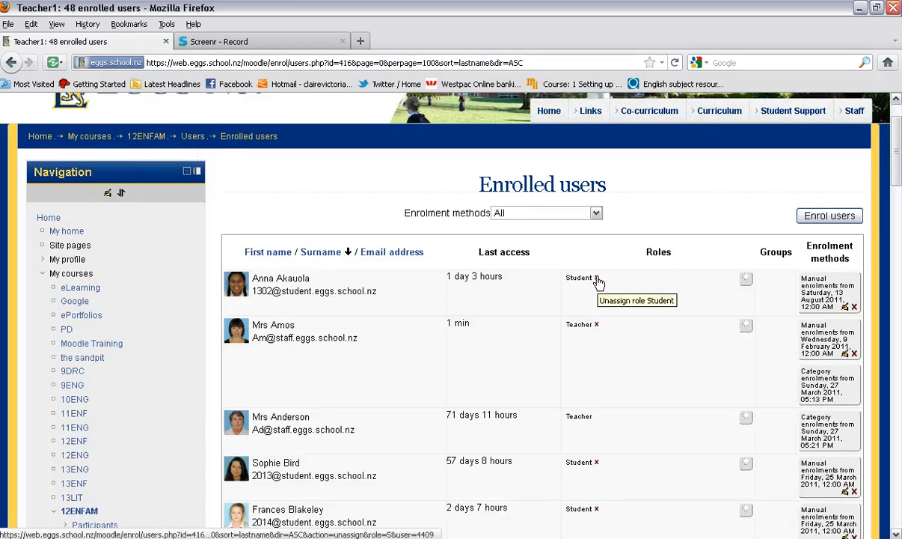
left_click(596, 277)
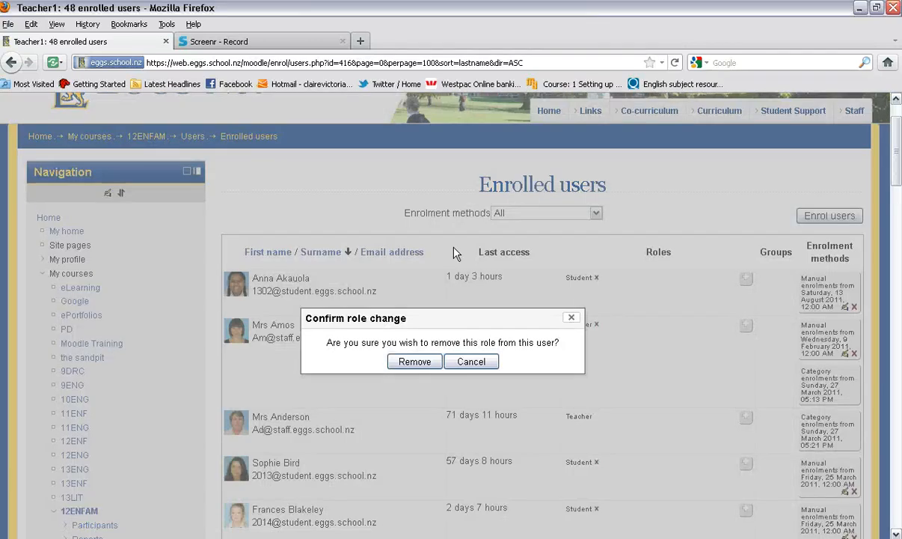
mouse_move(414, 362)
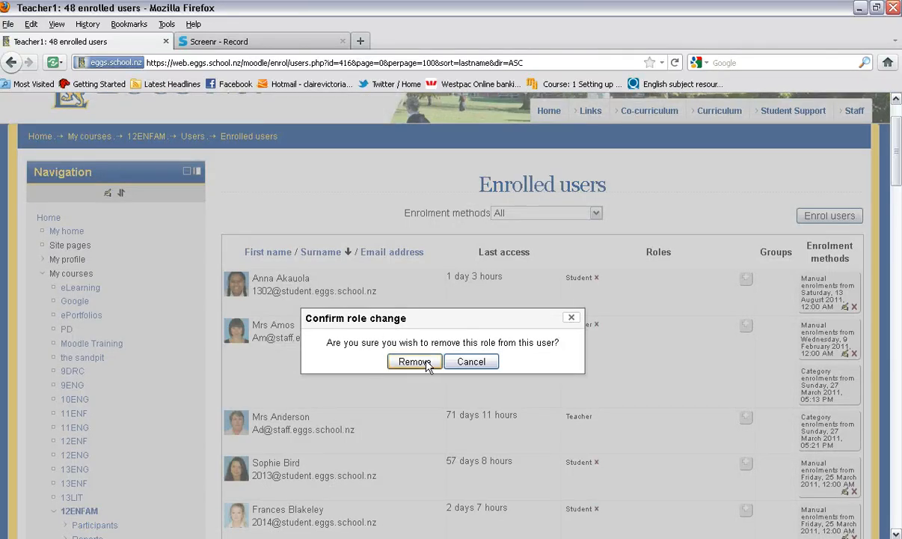
left_click(414, 361)
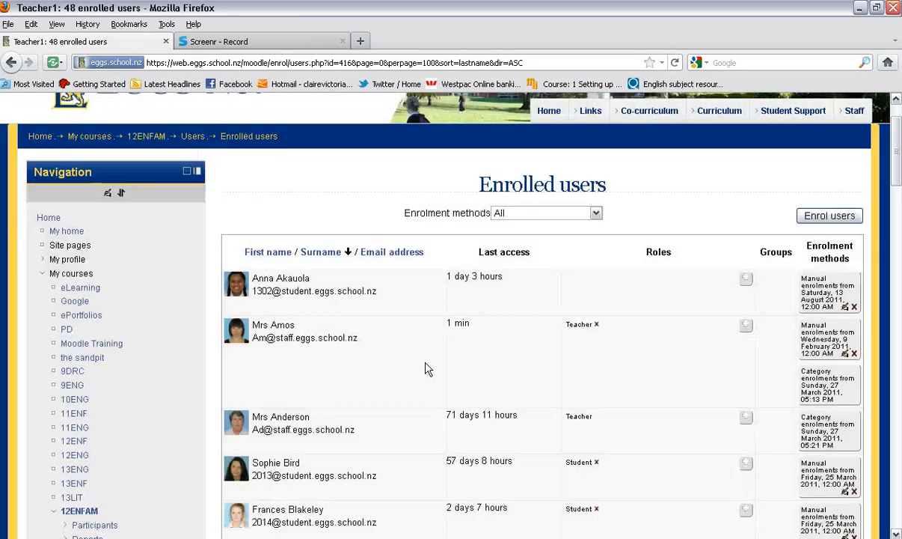
scroll("down", 3)
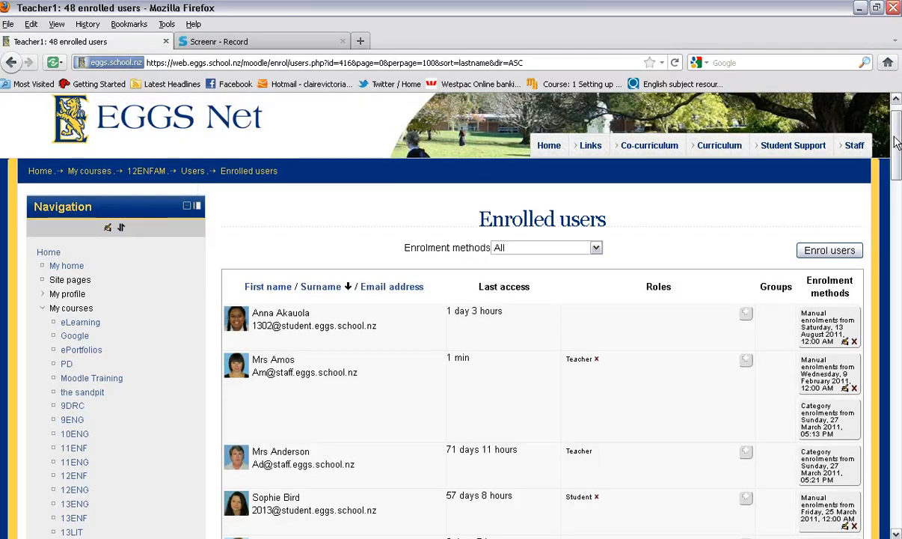
scroll("down", 3)
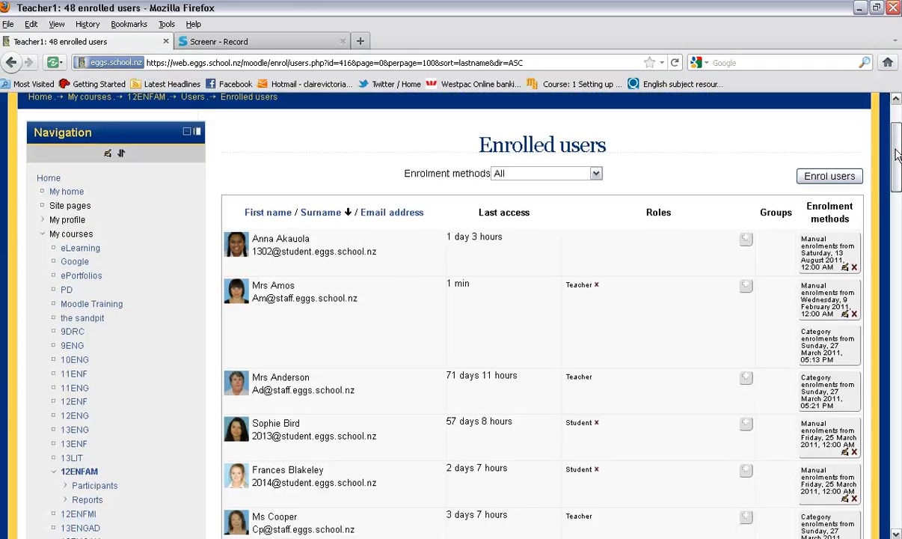
scroll("down", 3)
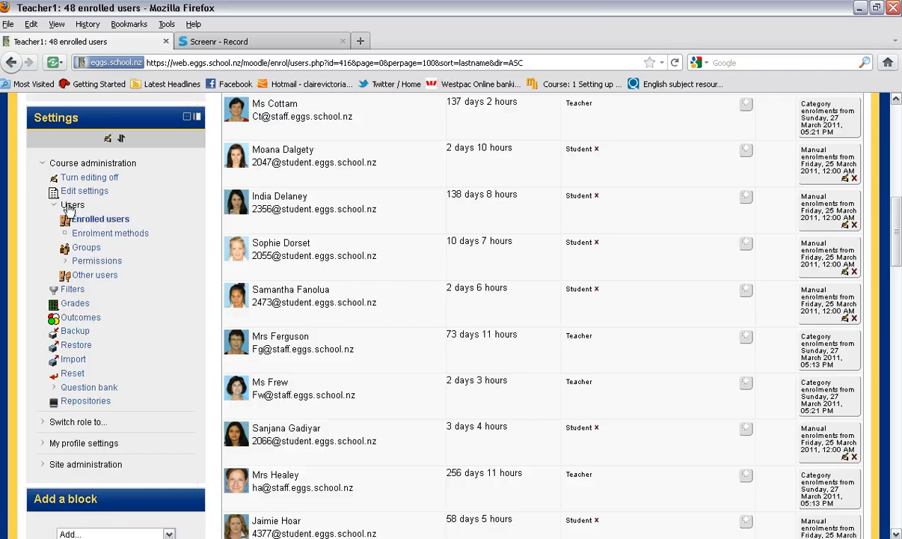
left_click(74, 204)
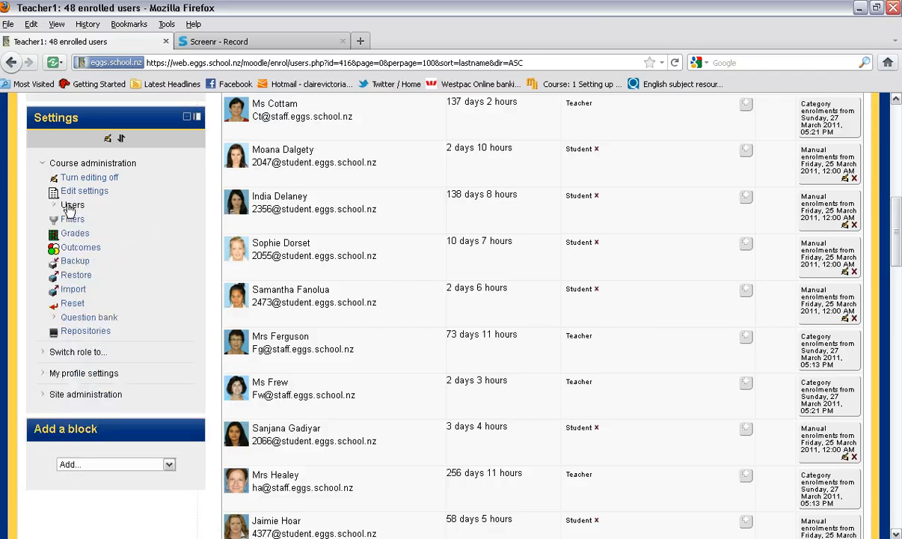
left_click(72, 204)
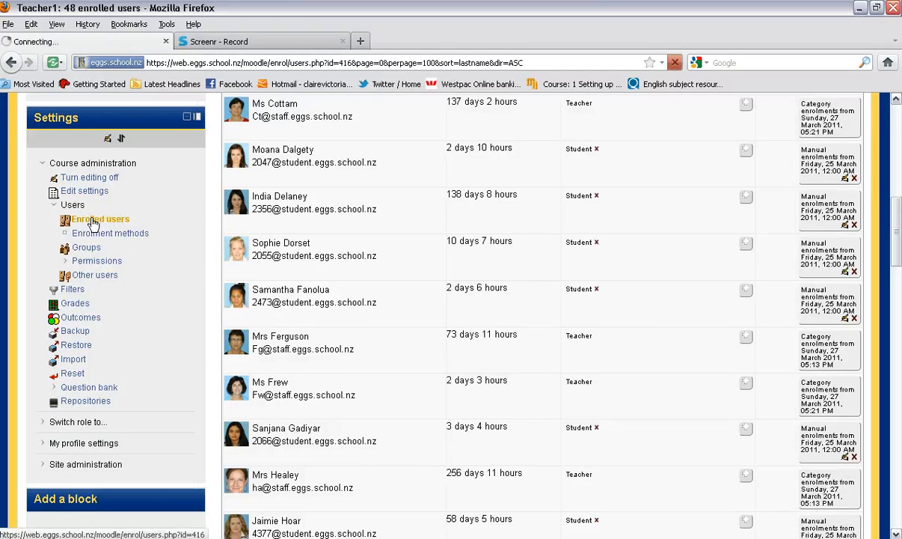
left_click(99, 219)
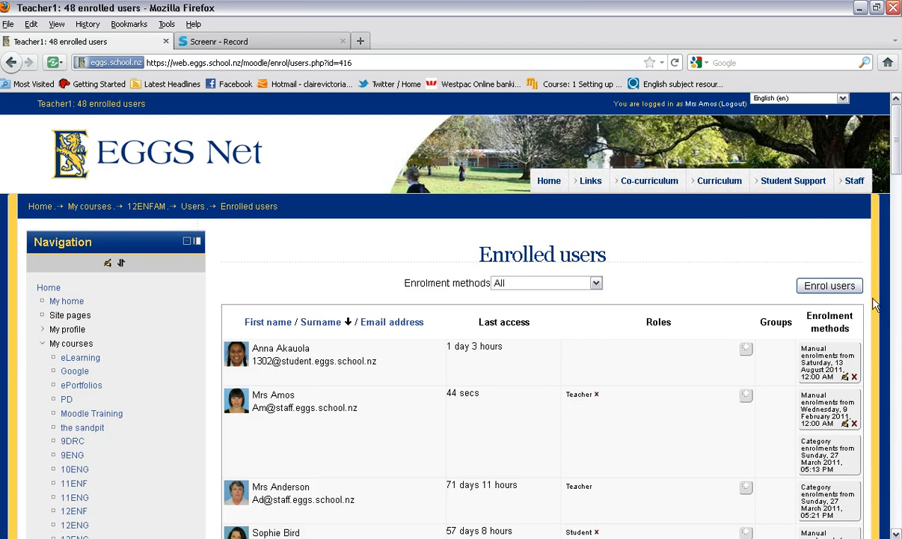
mouse_move(829, 289)
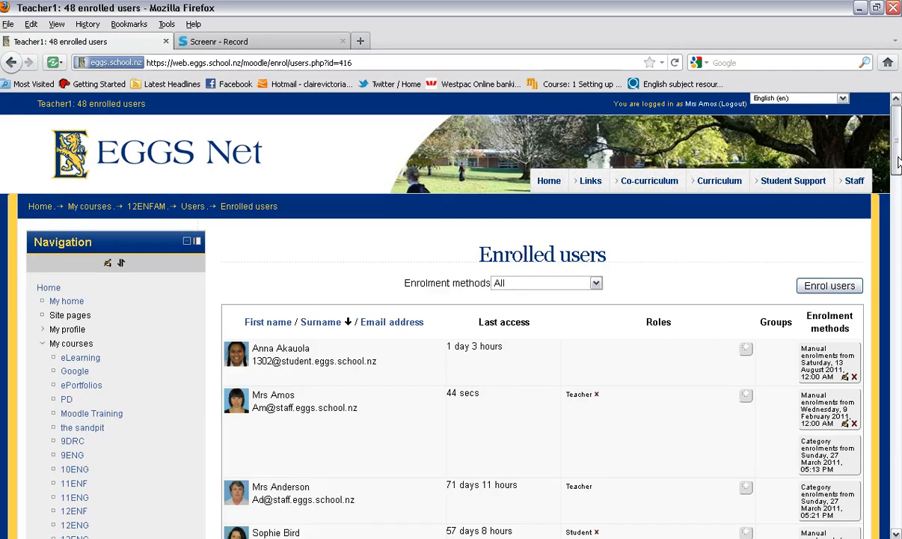
scroll("down", 3)
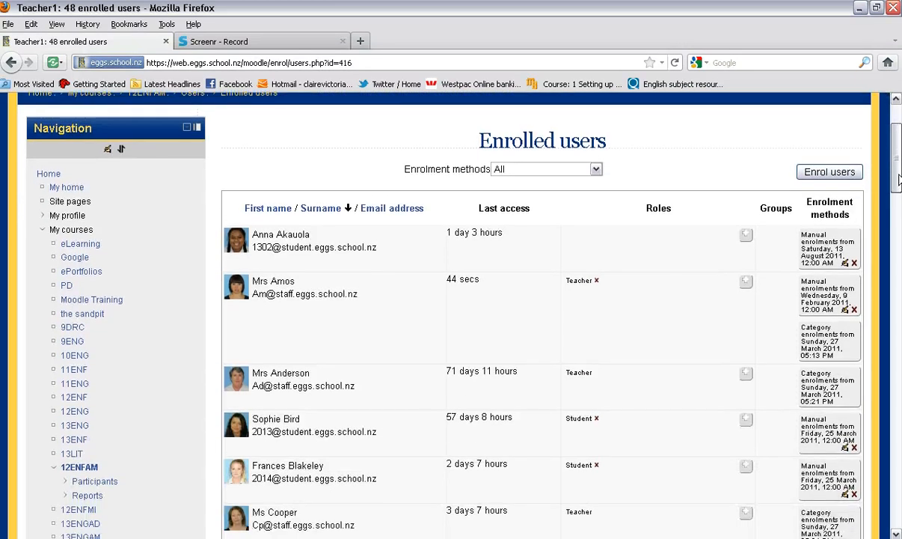